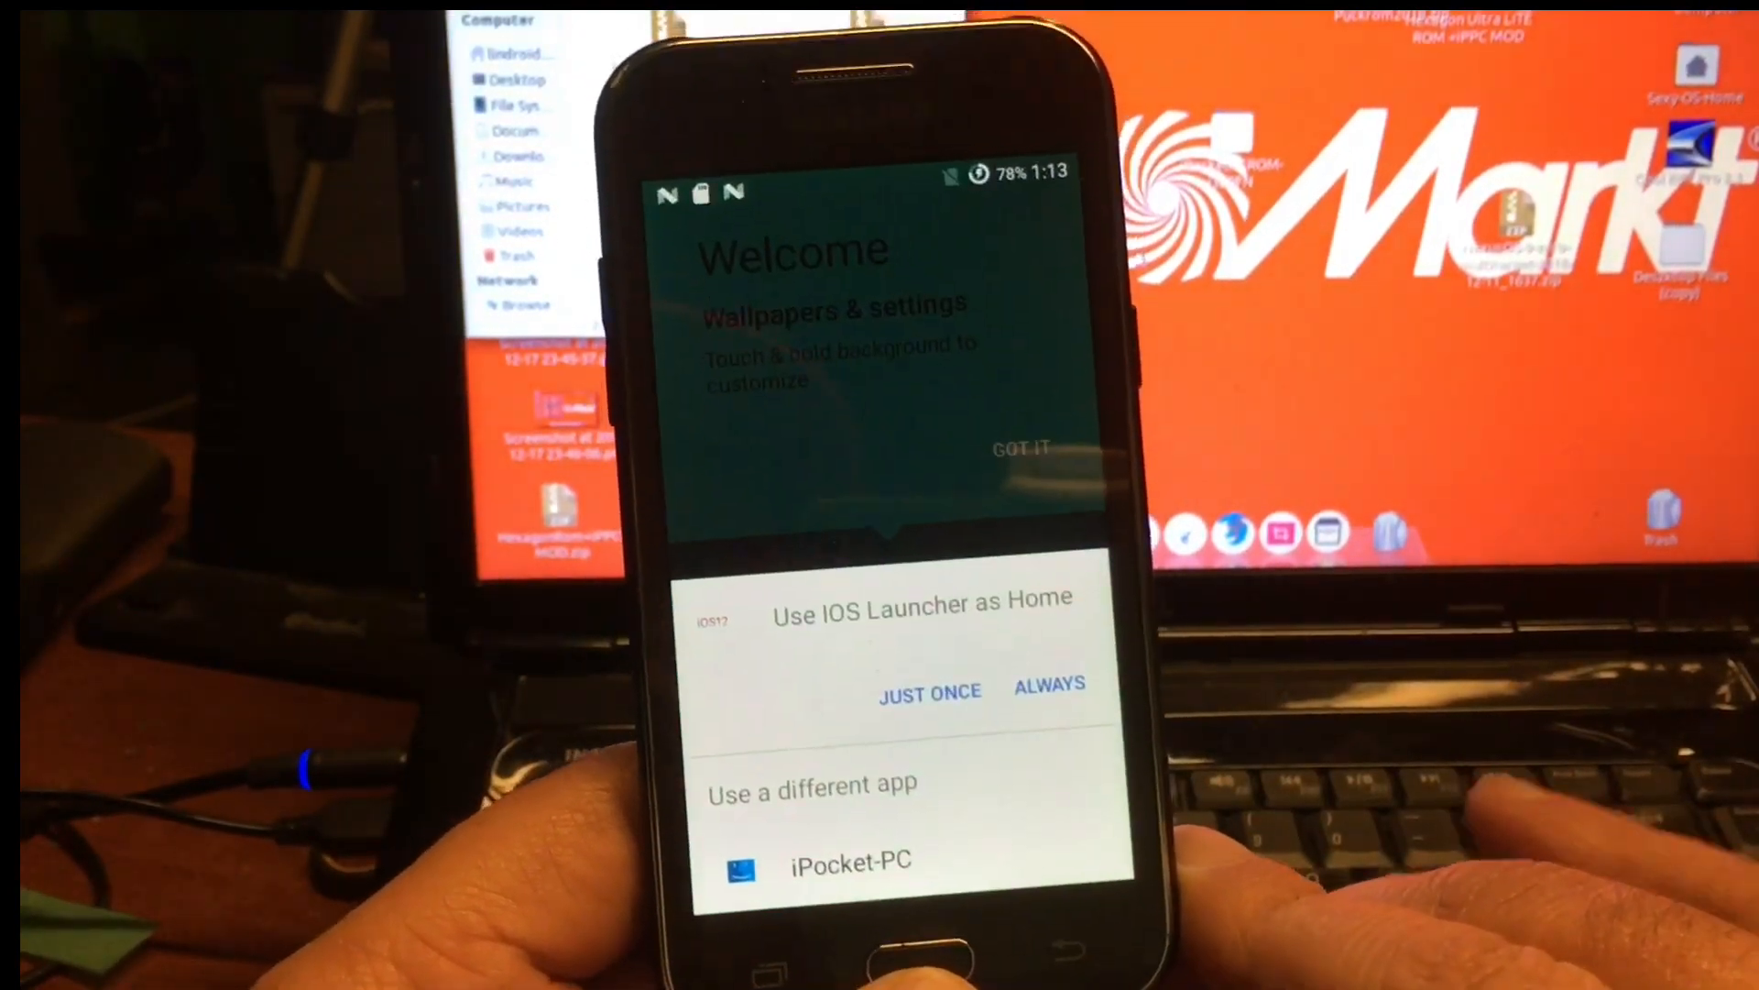
- Set iOS Launcher as the home app and swipe through its home screens
{"action": "left_click", "coordinate": [1048, 685]}
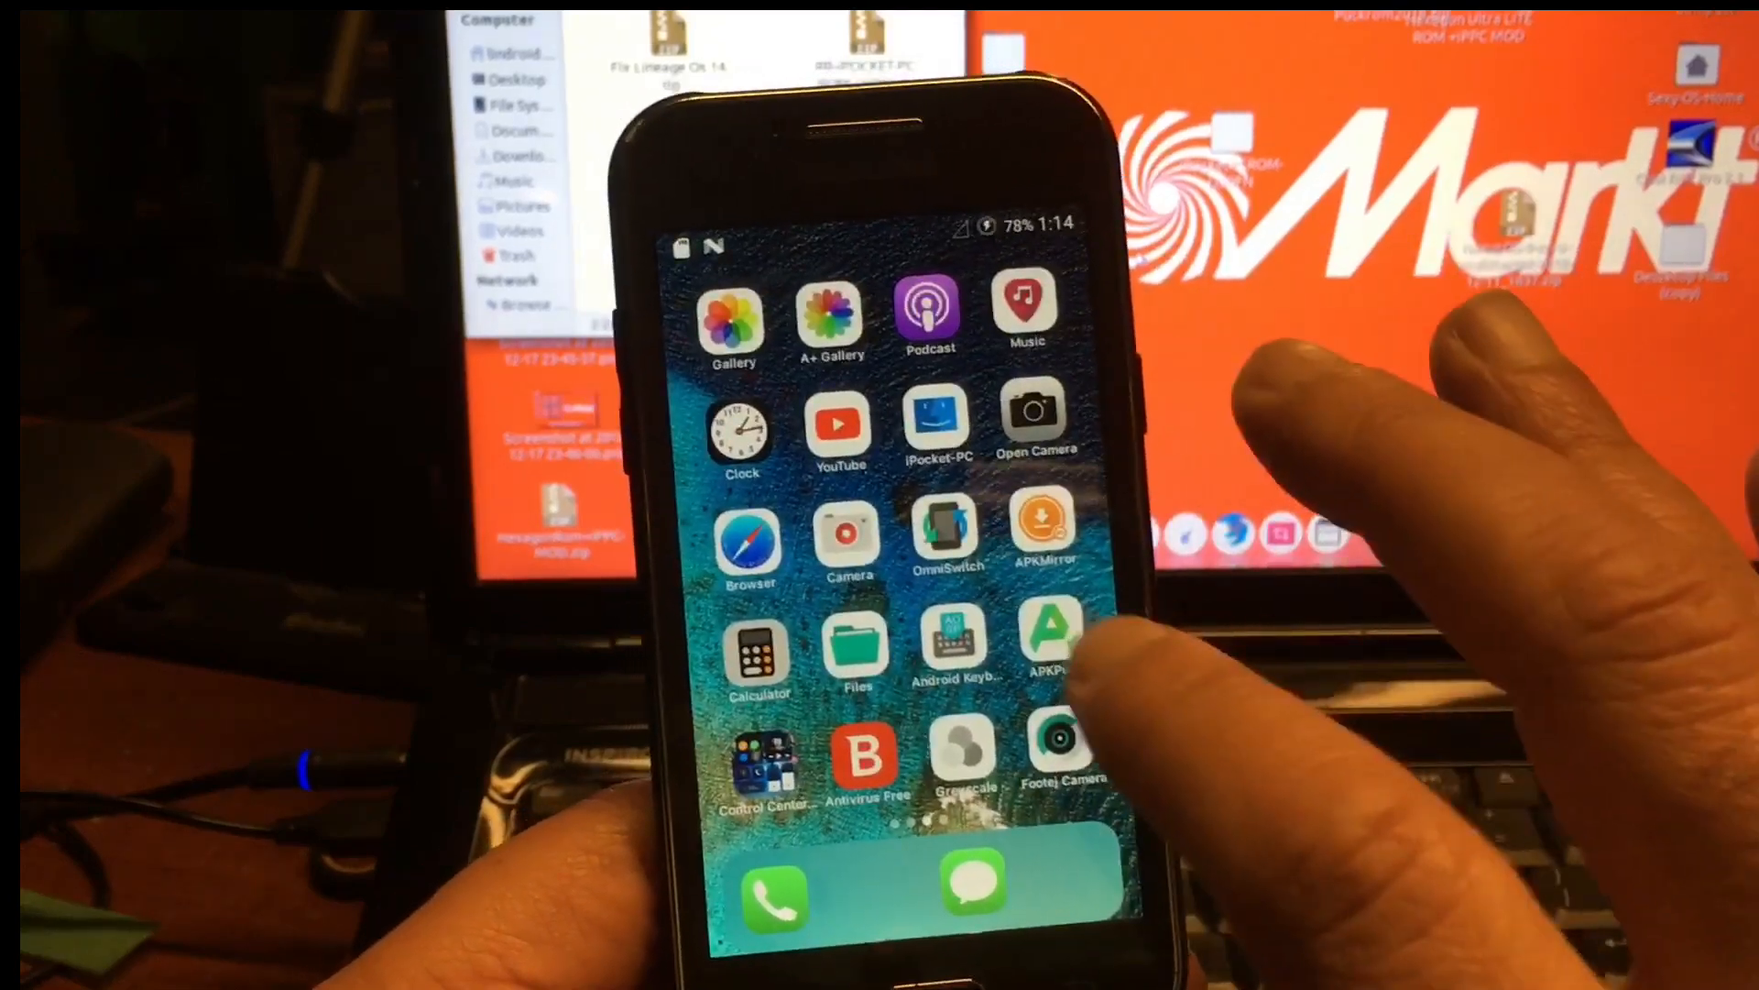
{"action": "scroll", "scroll_direction": "left", "scroll_amount": 3}
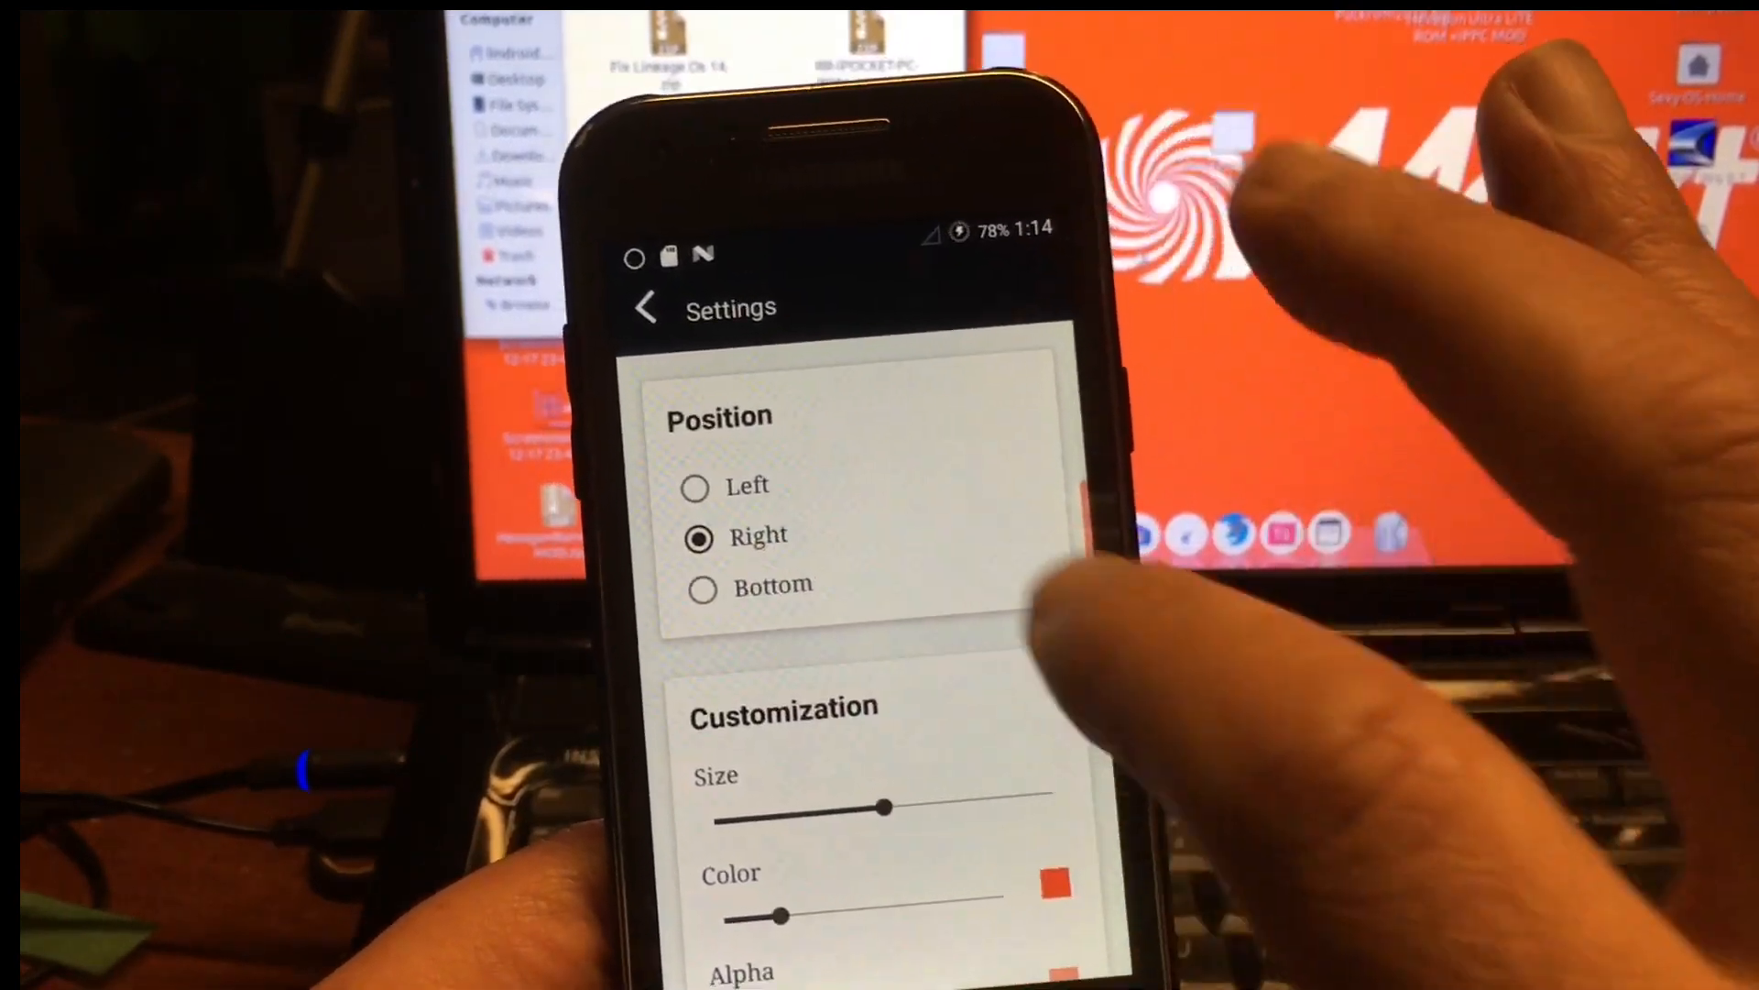
- Open the Control Center position and customization settings page
{"action": "left_click", "coordinate": [646, 308]}
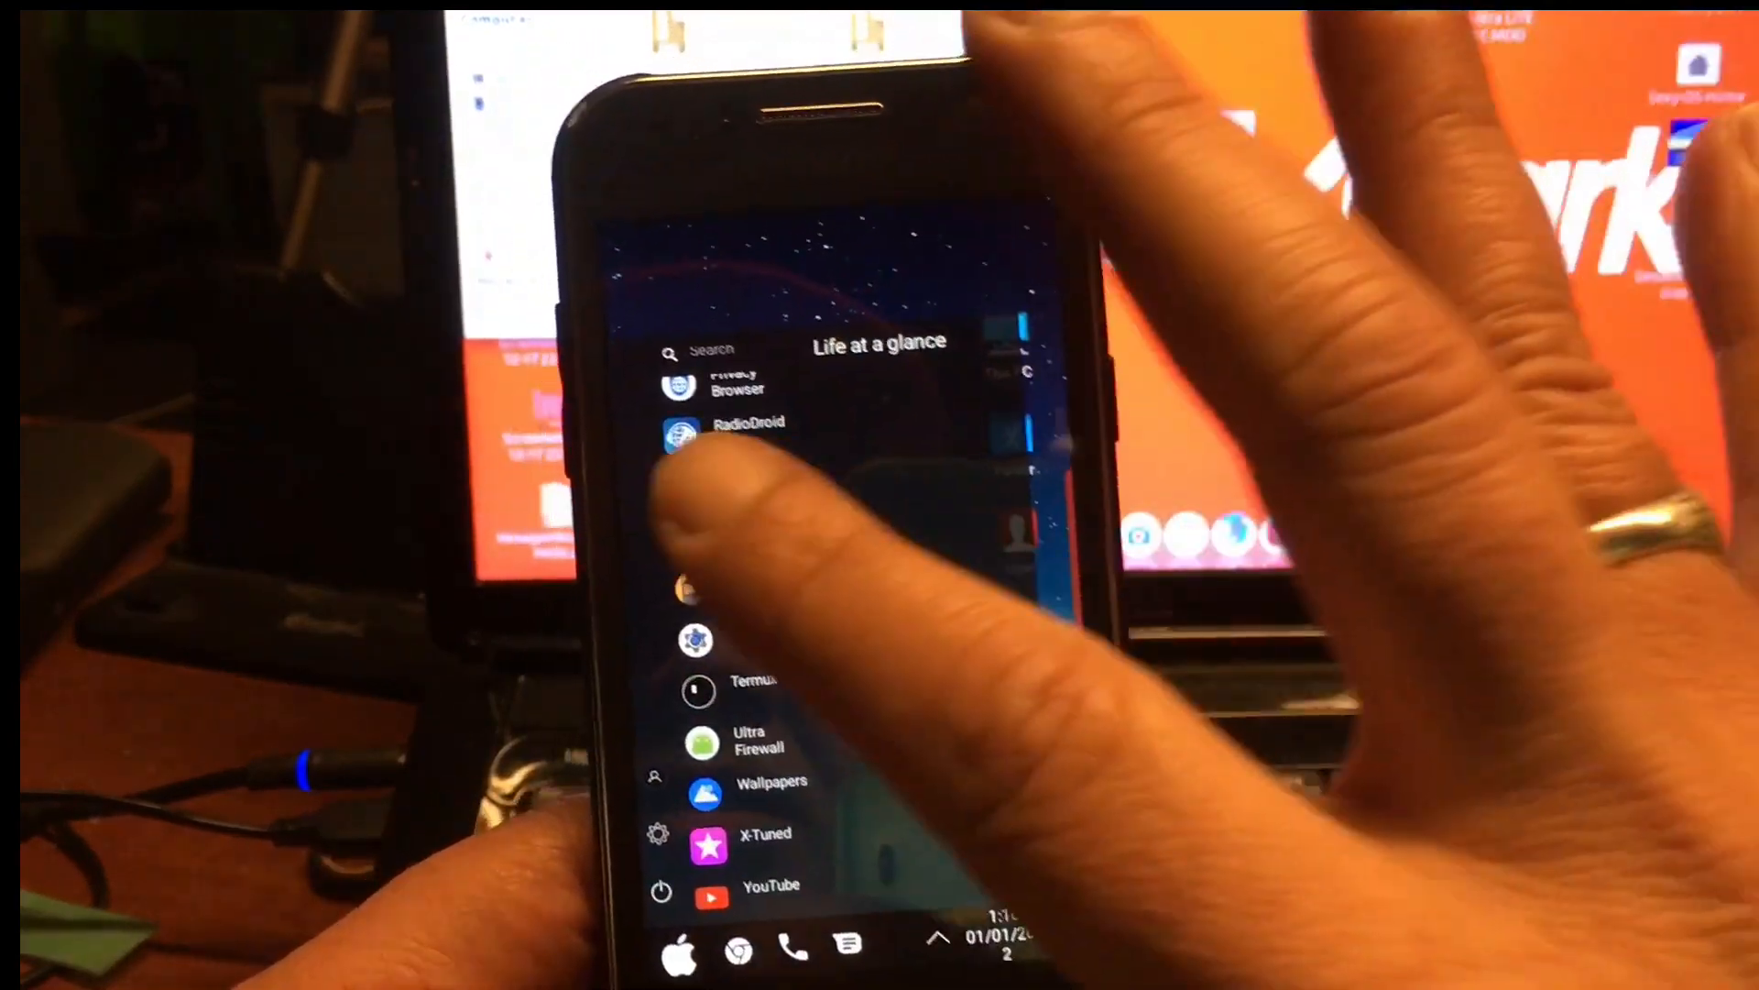
- Scroll down through the iPocket-PC start menu's installed app list
{"action": "scroll", "scroll_direction": "down", "scroll_amount": 3}
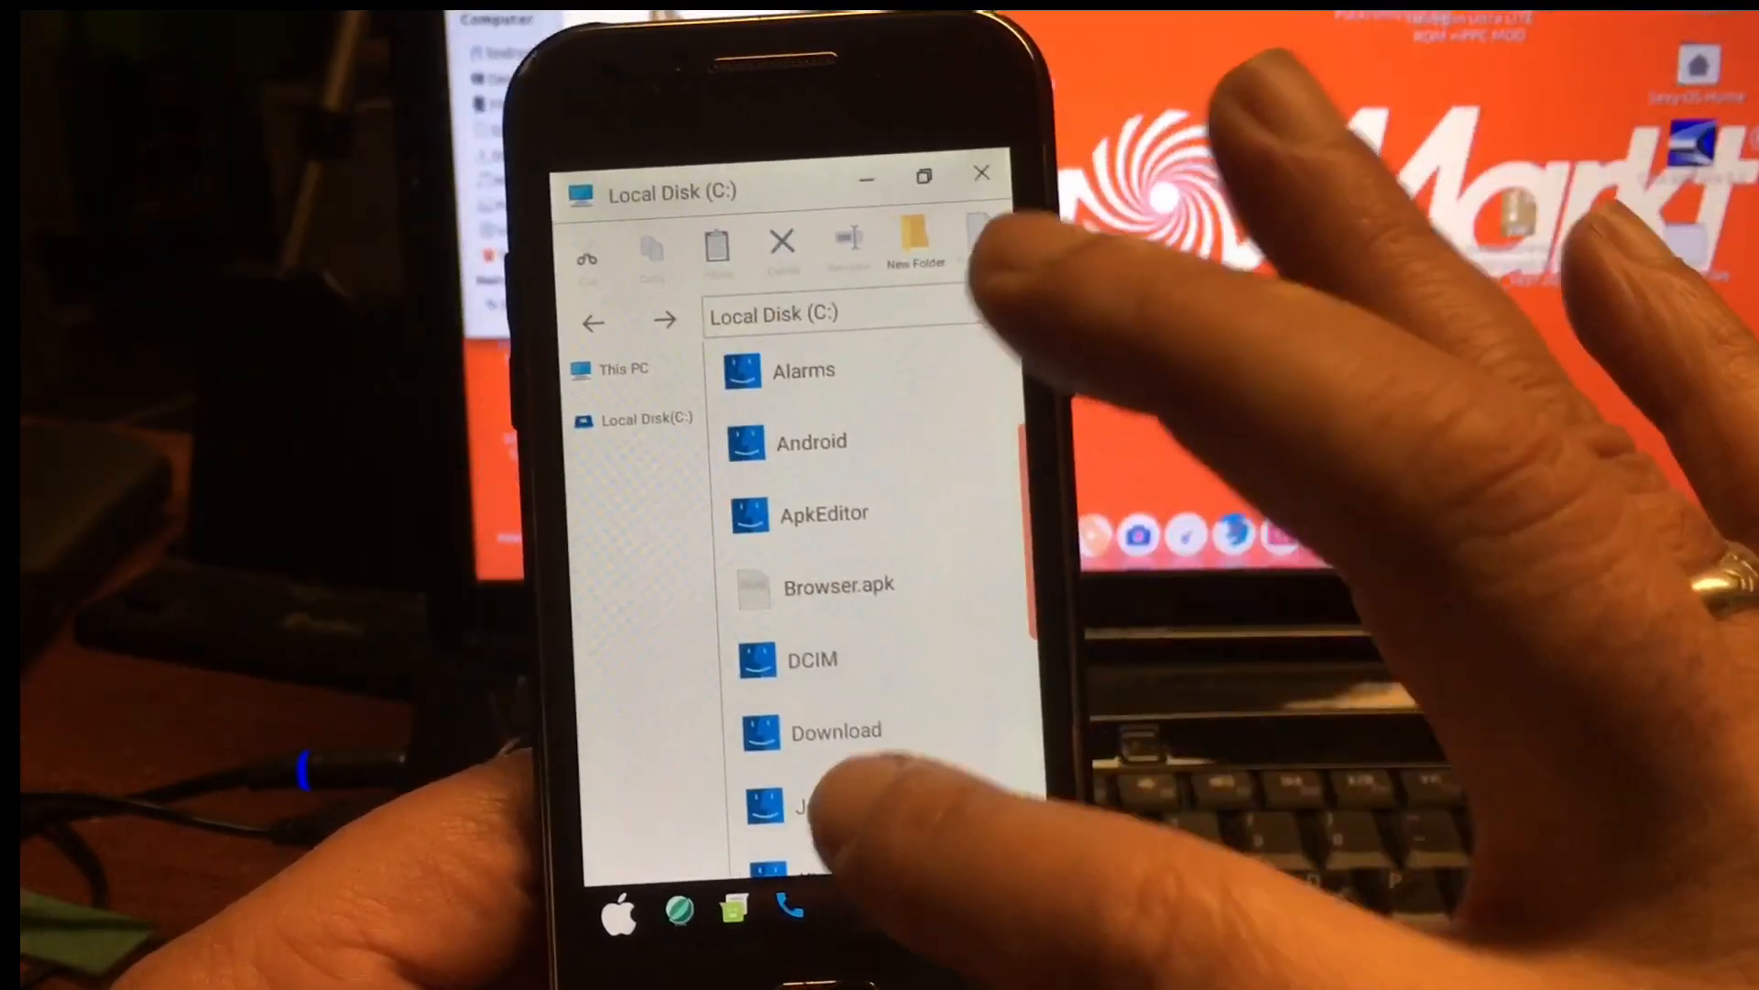
- Scroll the Local Disk (C:) folder list and open the Download folder
{"action": "scroll", "scroll_direction": "down", "scroll_amount": 3}
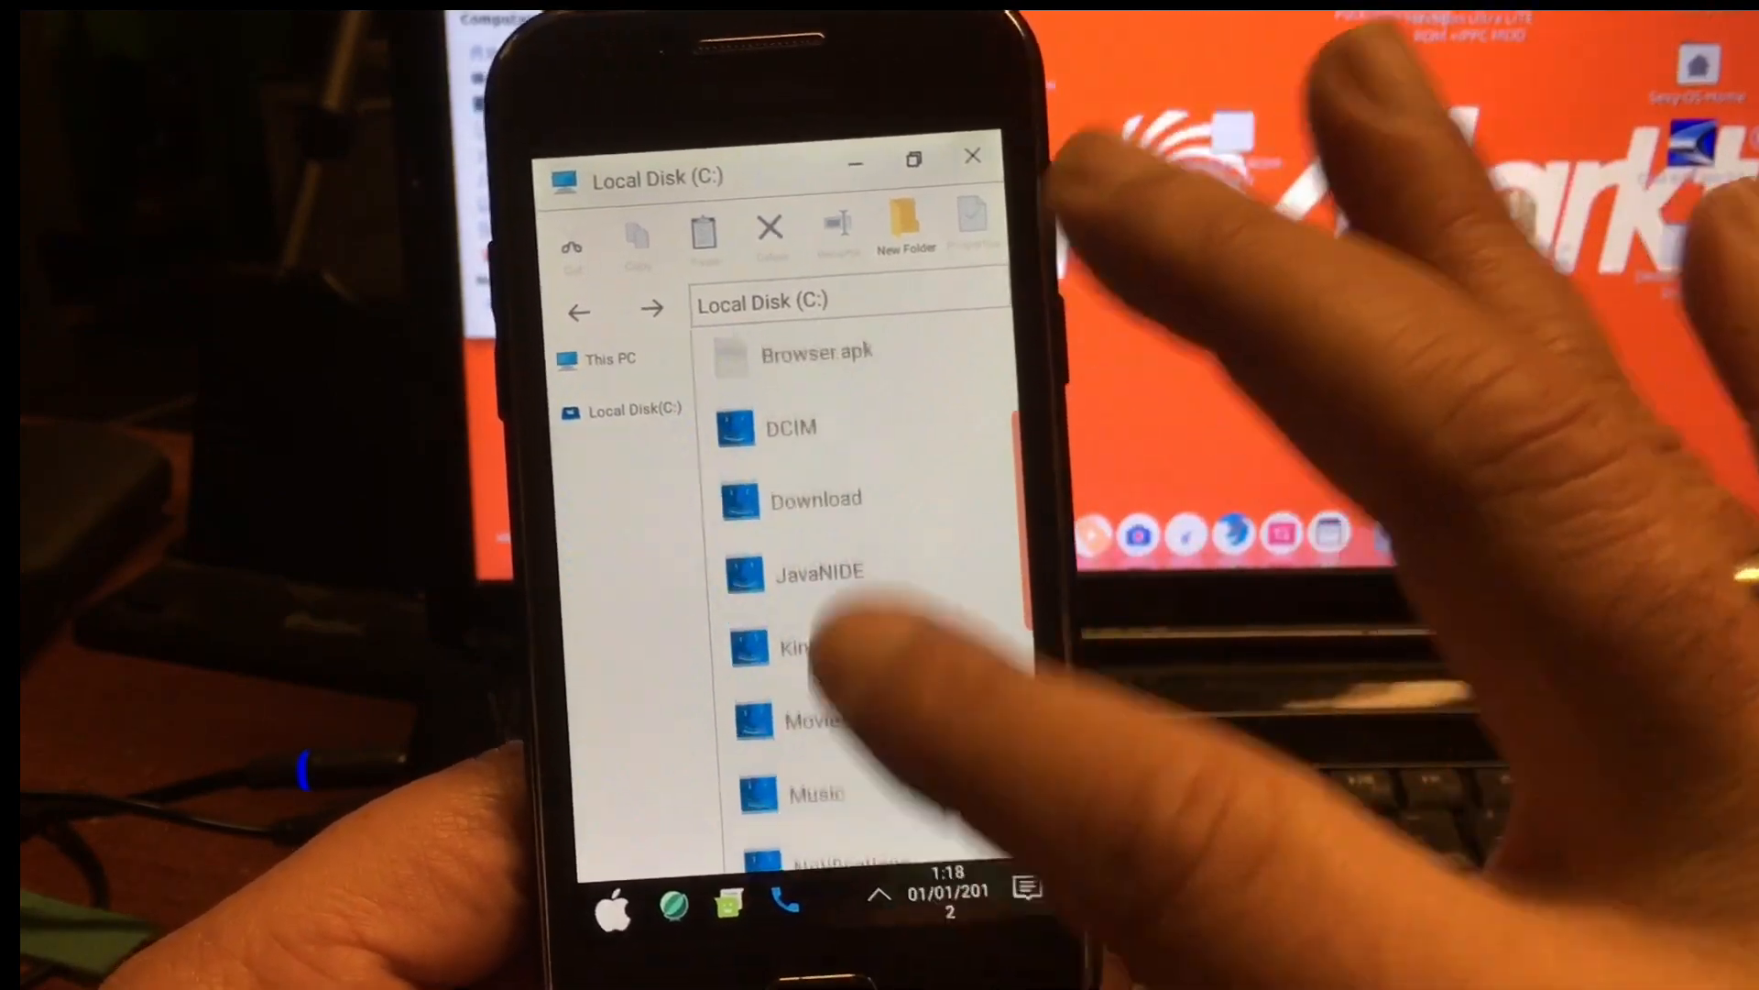
{"action": "left_click", "coordinate": [815, 499]}
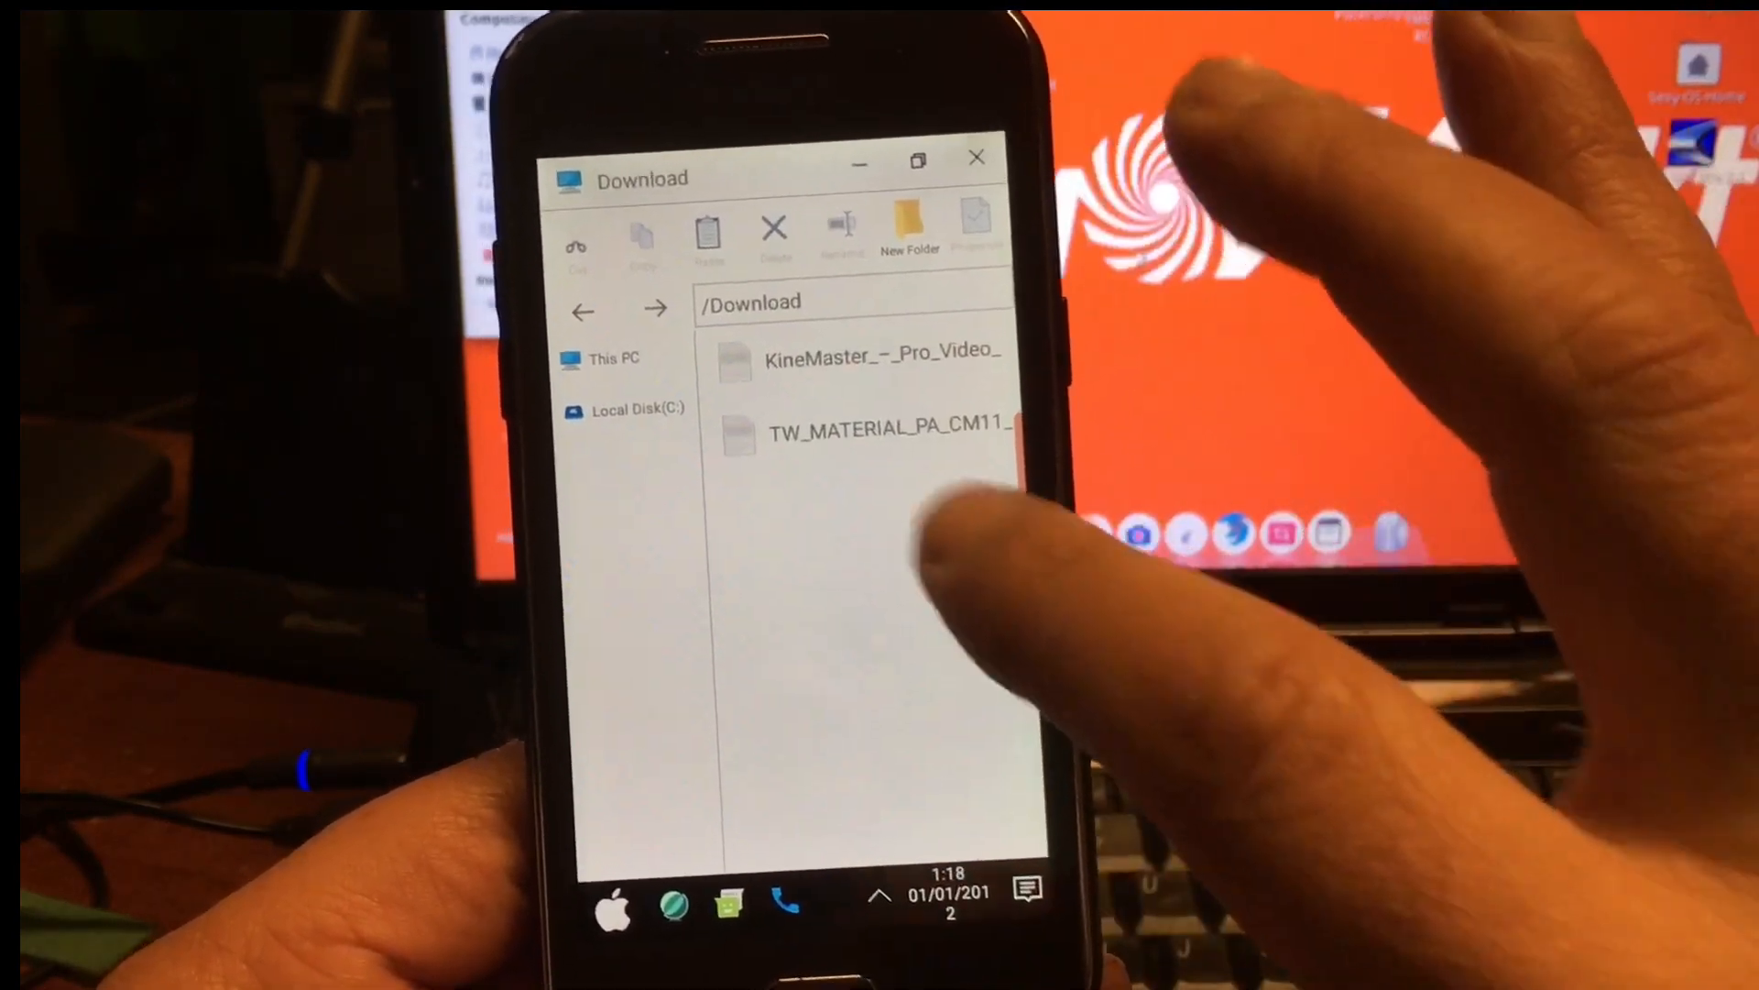